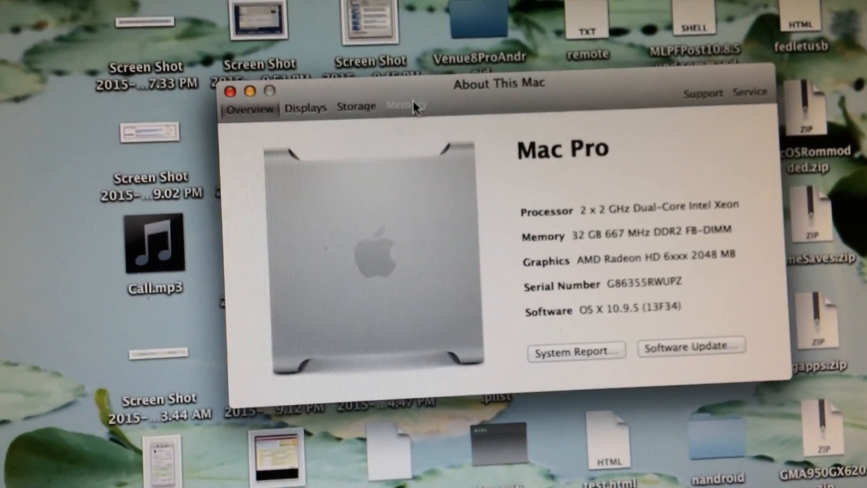
# Show Activity Monitor's memory summary: 2.84 GB used of 32.00 GB physical memory.
pyautogui.click(407, 107)
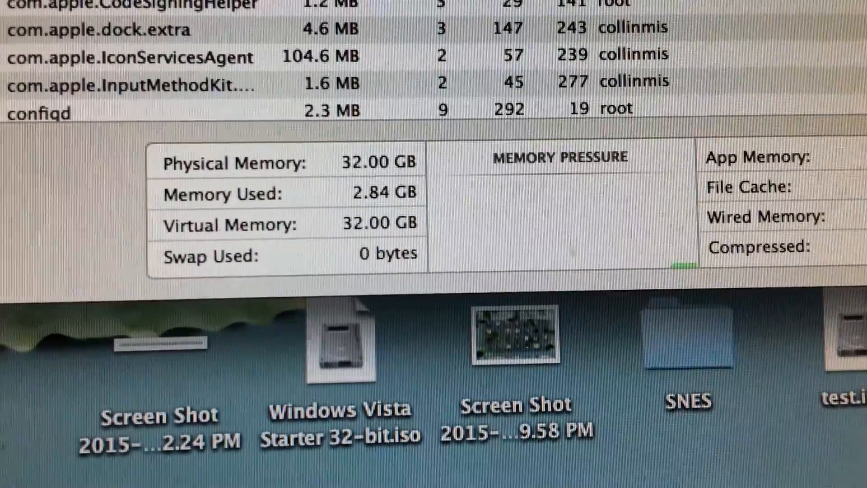
pyautogui.scroll(-3)
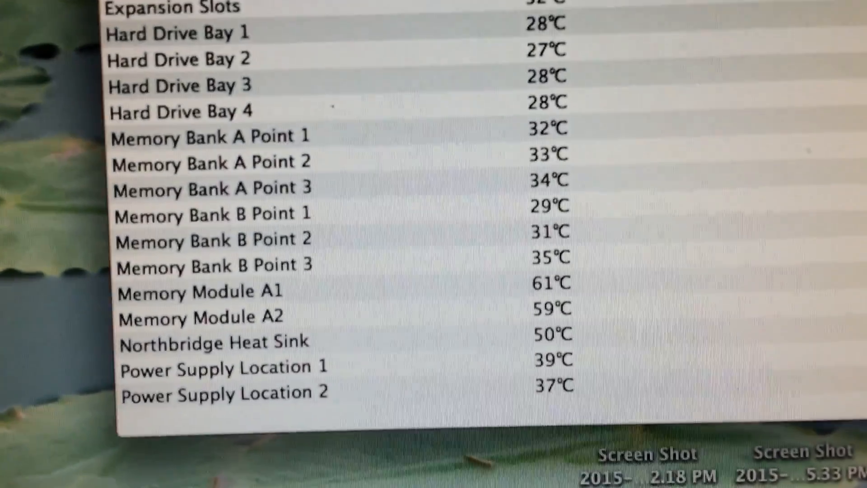
# Scroll Hardware Monitor's readings to Memory Module A1 (61°C) and A2 (59°C).
pyautogui.scroll(-3)
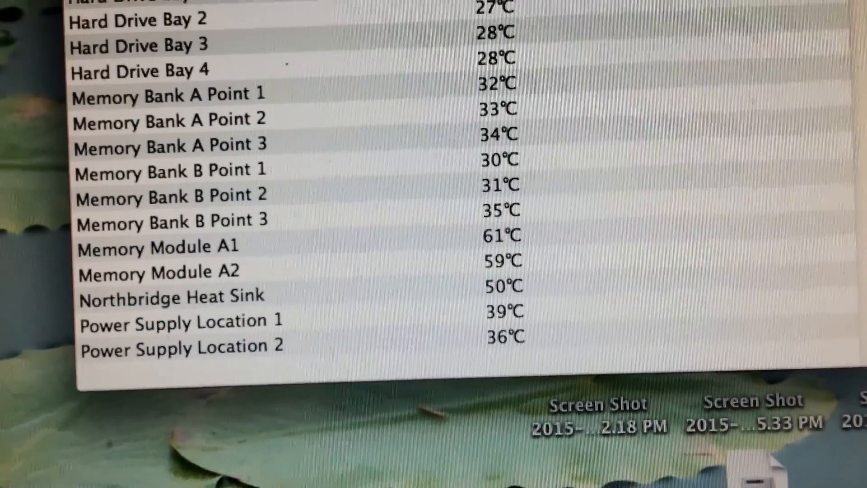